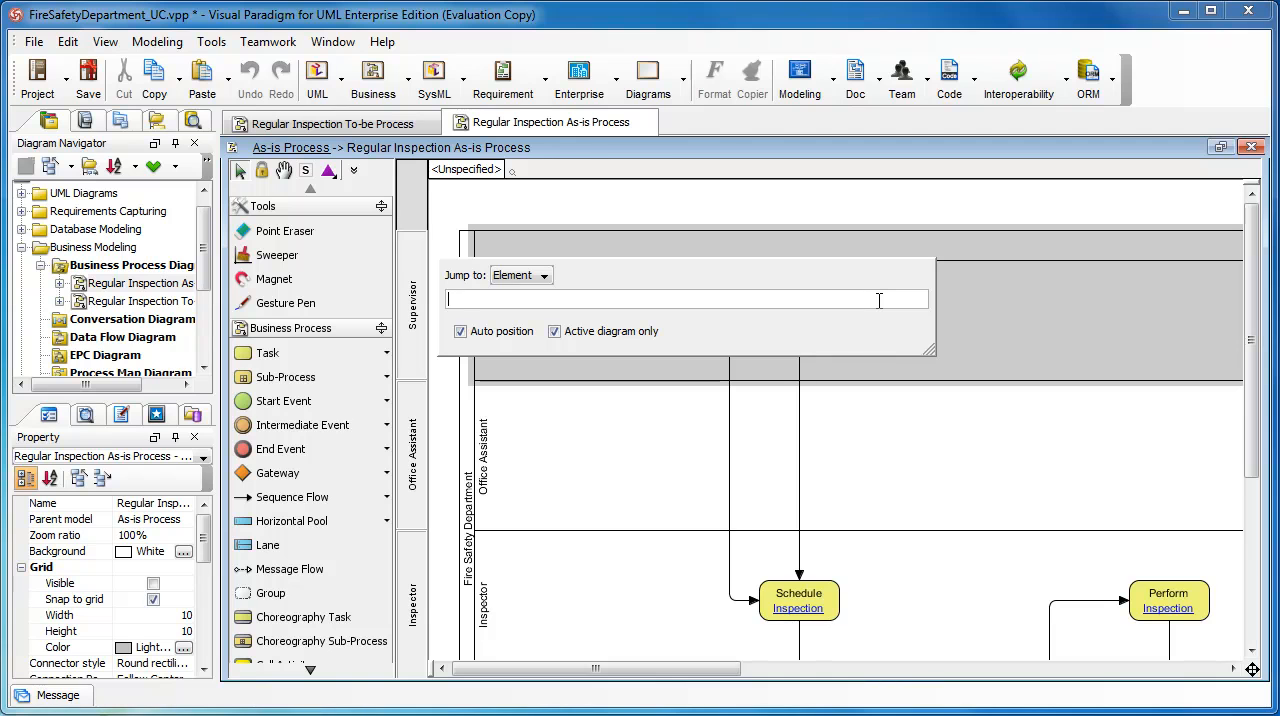
Search 'mail' in Jump to Element to reach the Mail a copy of Inspection Report to Client task.
text(mail)
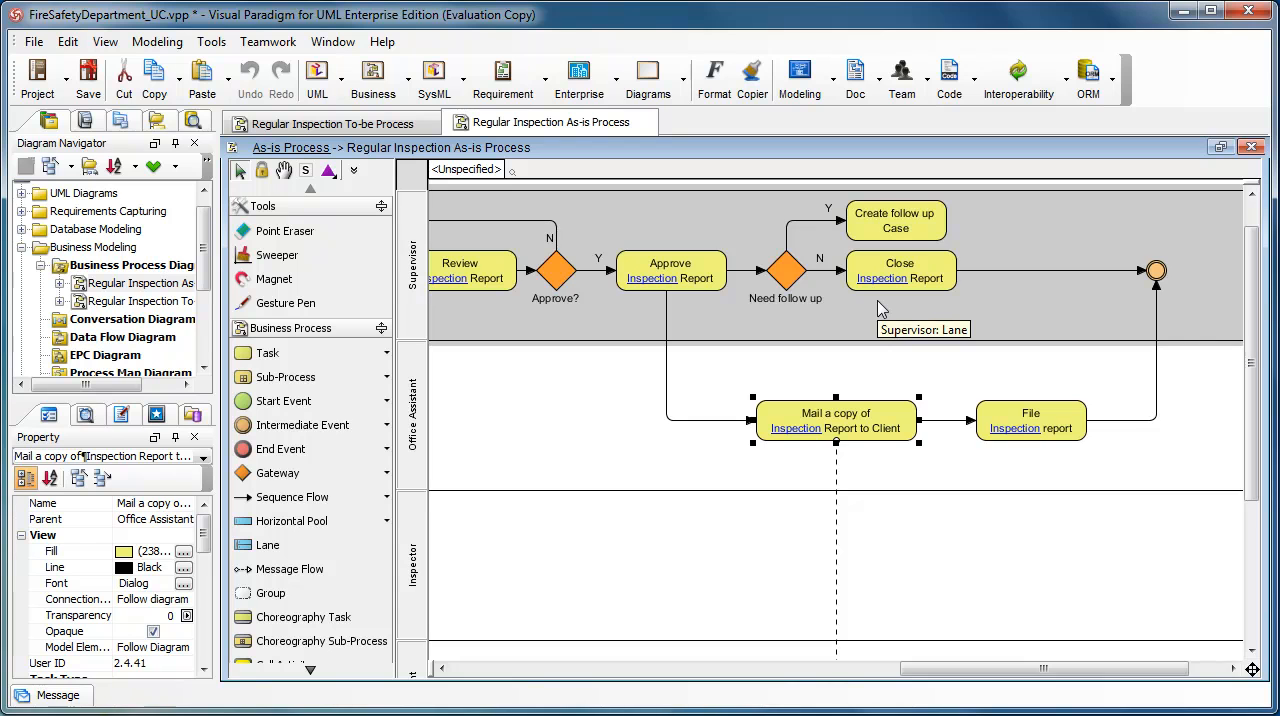
mouse_move(612, 420)
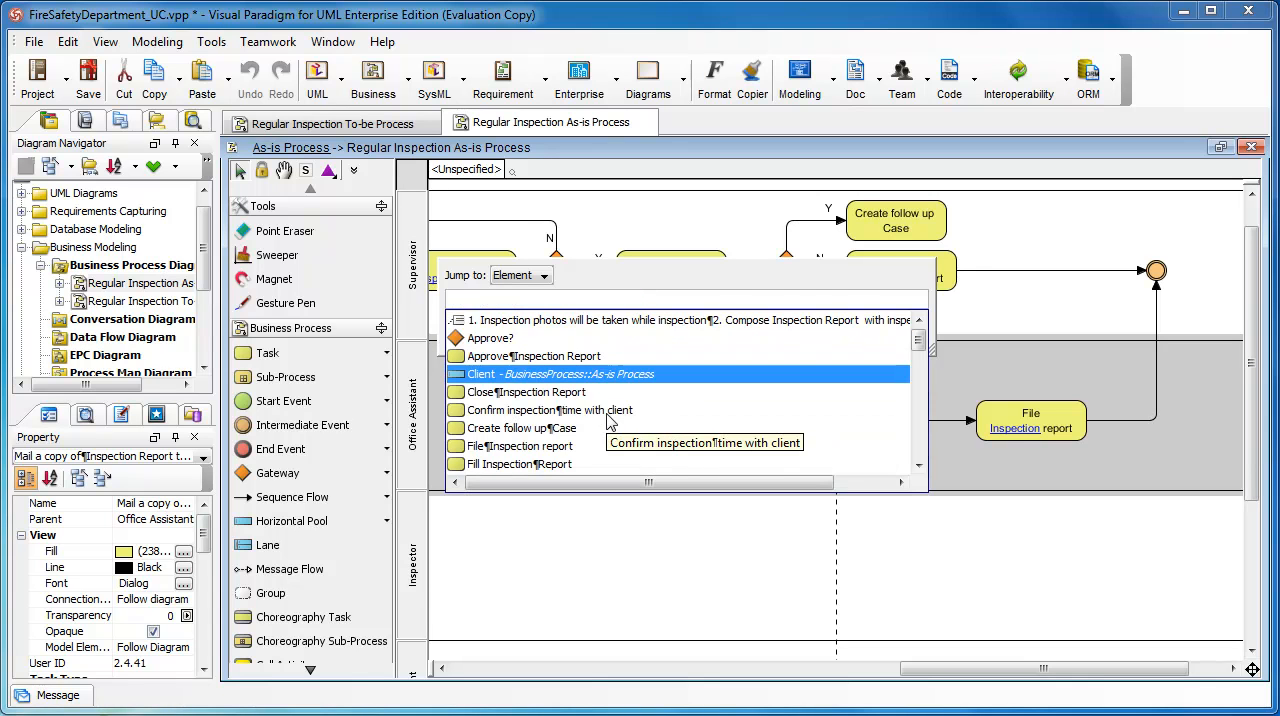
Jump to the Confirm inspection time with client task from the result list.
click(548, 410)
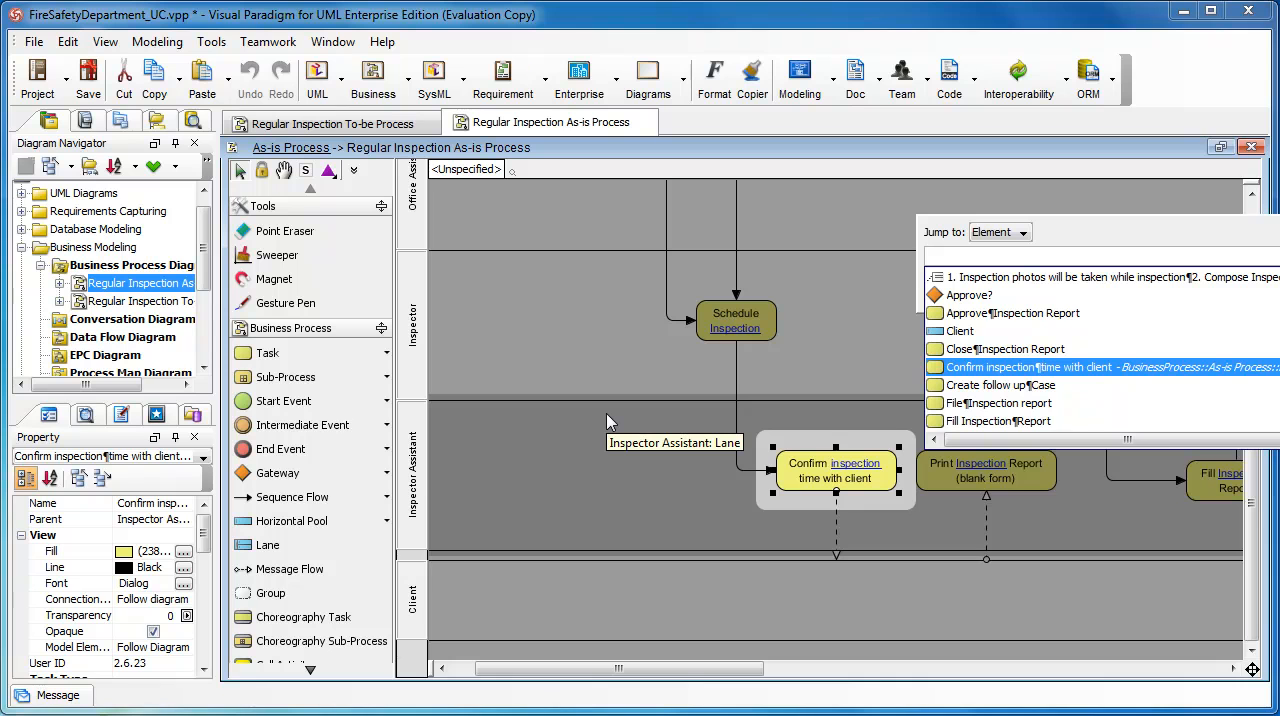
click(1030, 368)
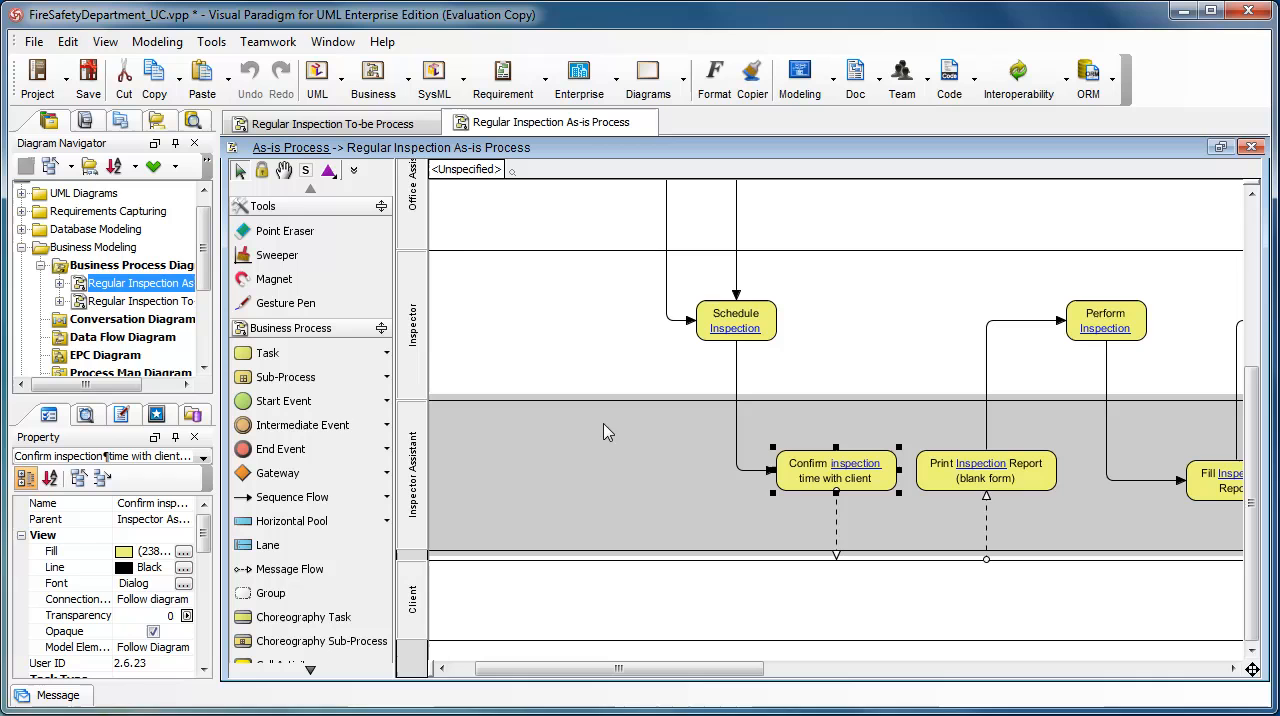
mouse_move(604, 432)
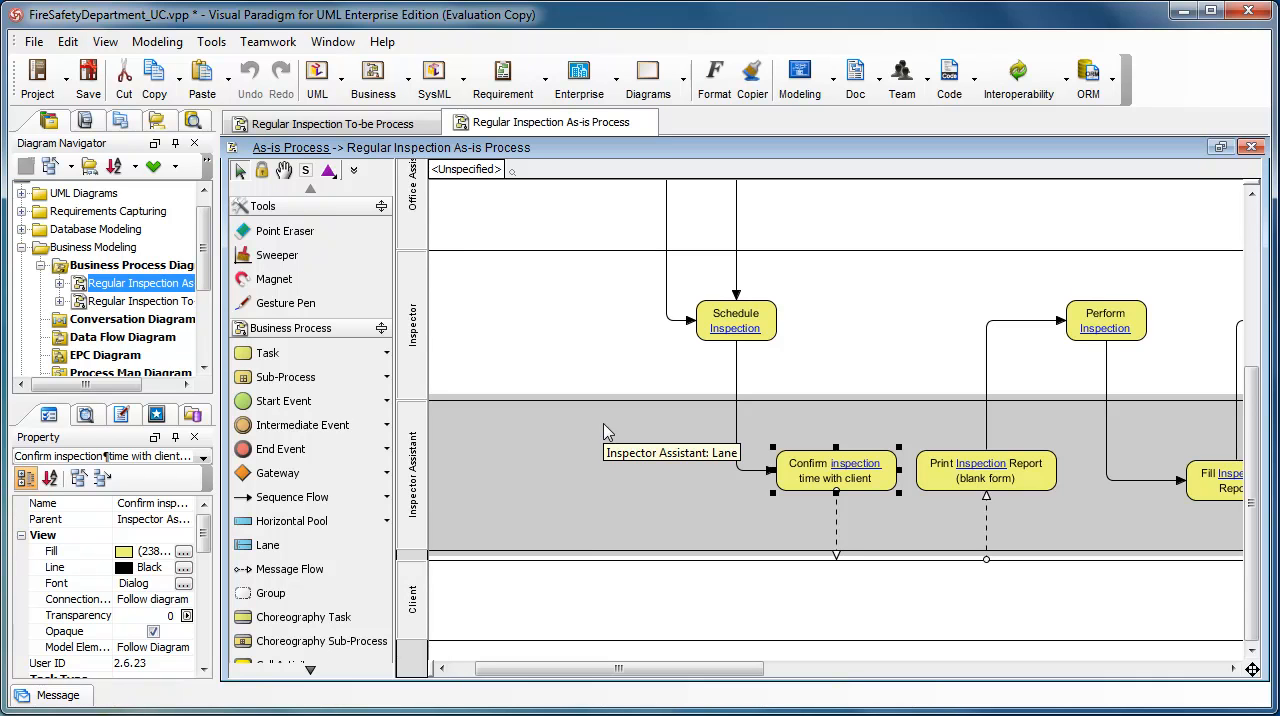
mouse_move(608, 432)
text(print)
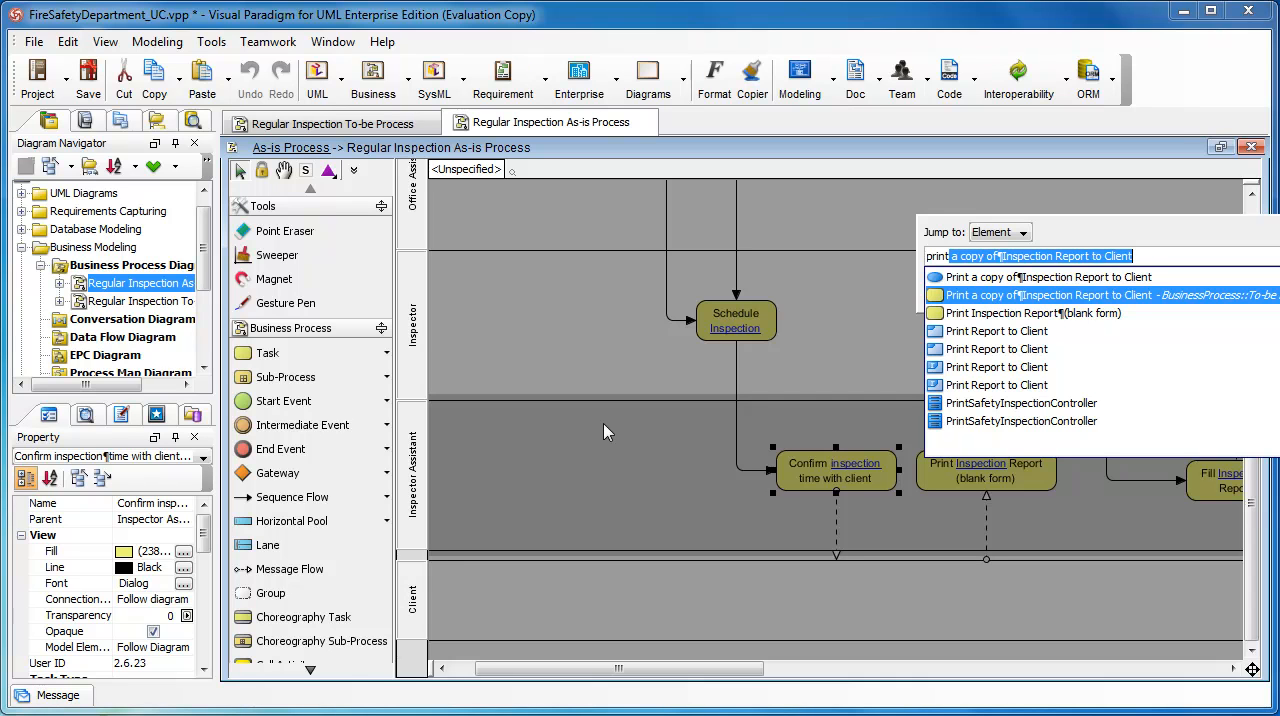
Jump to the Print a copy of Inspection Report to Client task in the To-be Process diagram.
click(1046, 294)
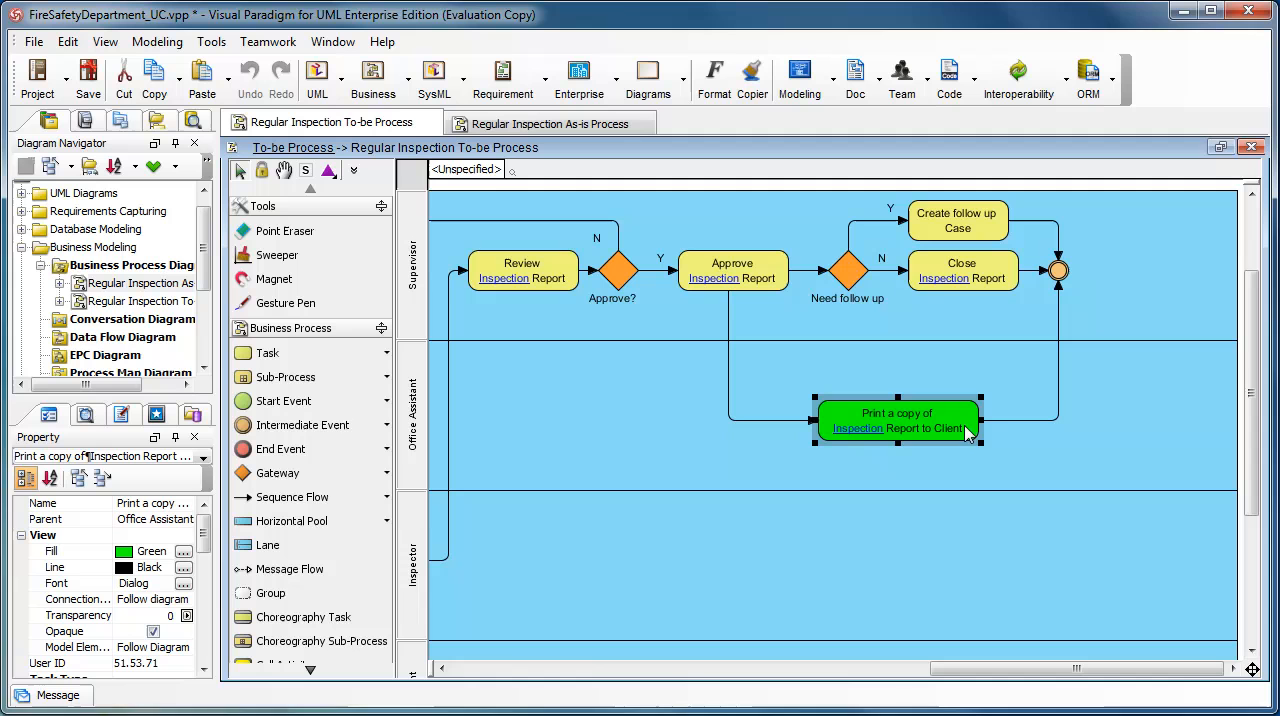
mouse_move(964, 432)
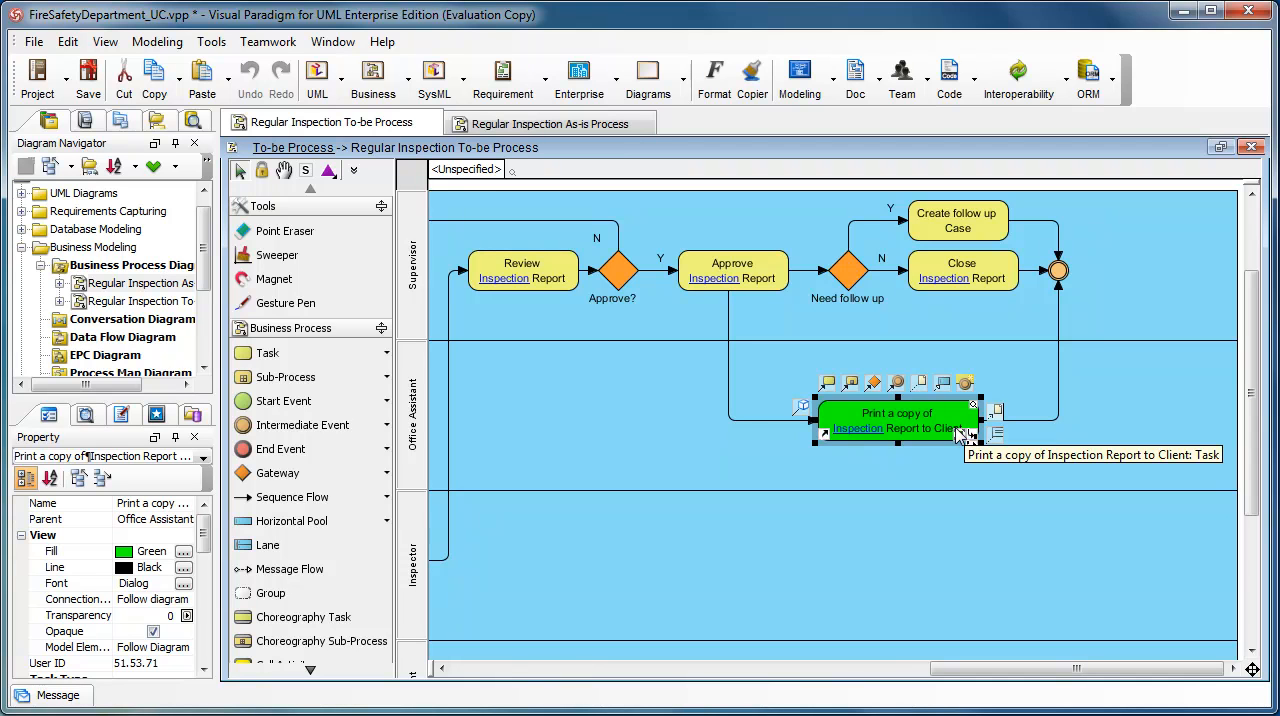
mouse_move(68, 40)
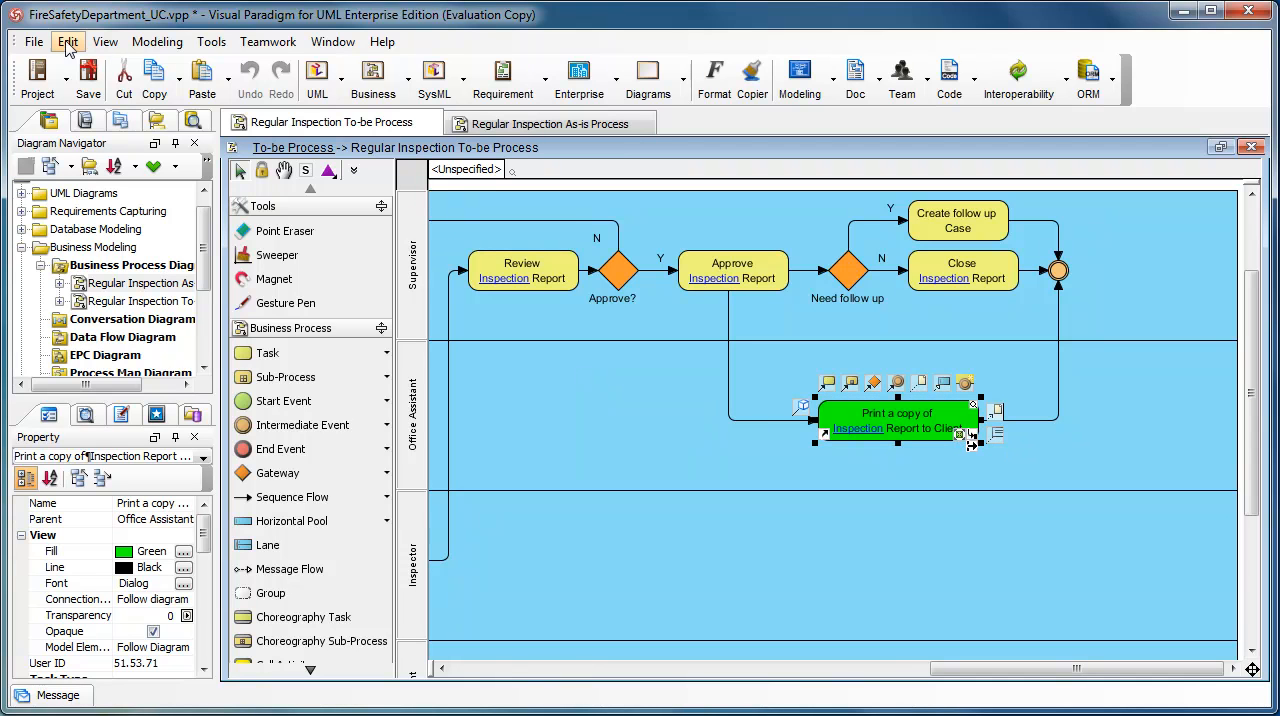
Search 'enforce fire safety regulations' in Jump to Diagram via Edit > Jump.
click(68, 40)
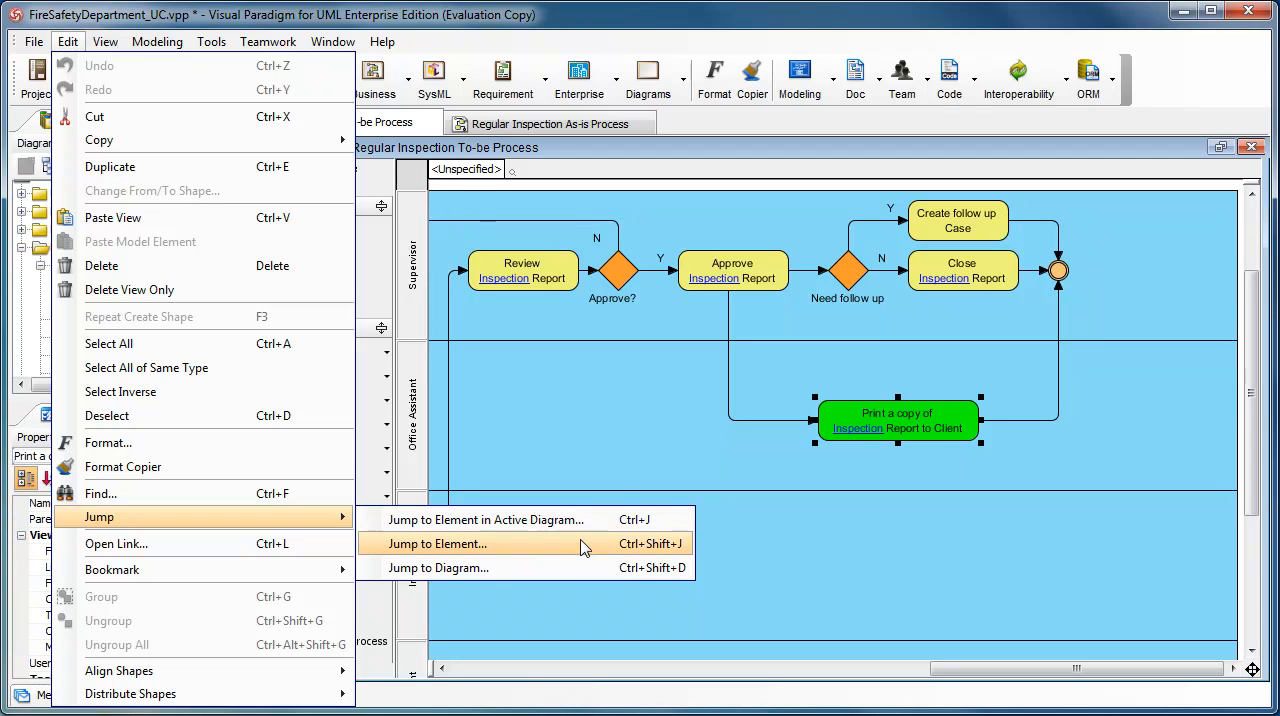
mouse_move(584, 552)
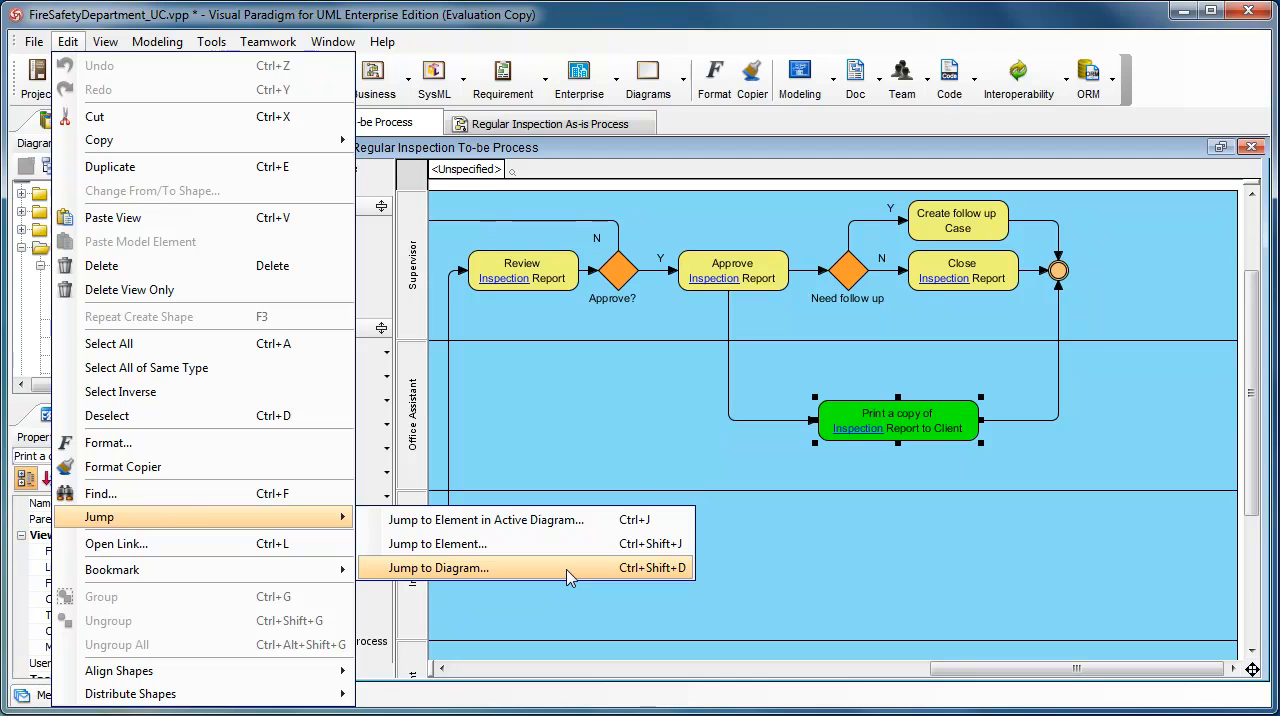
click(438, 568)
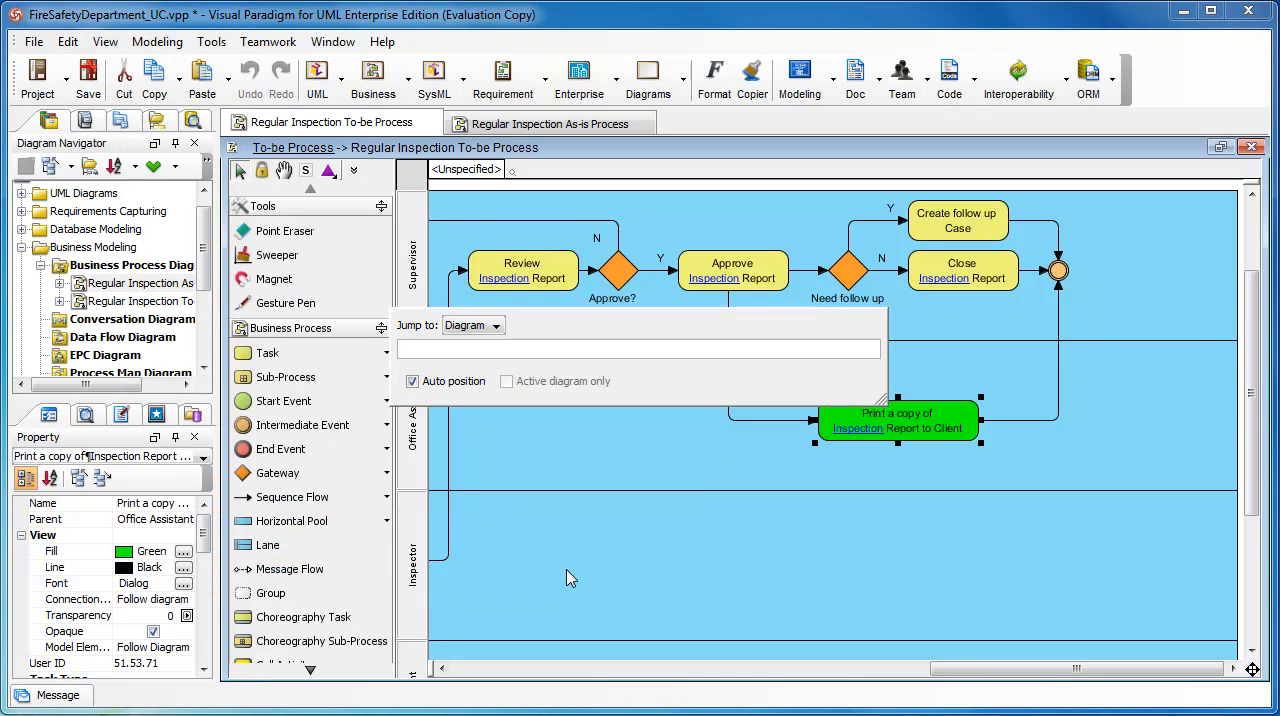
text(enforce fire safety regulations)
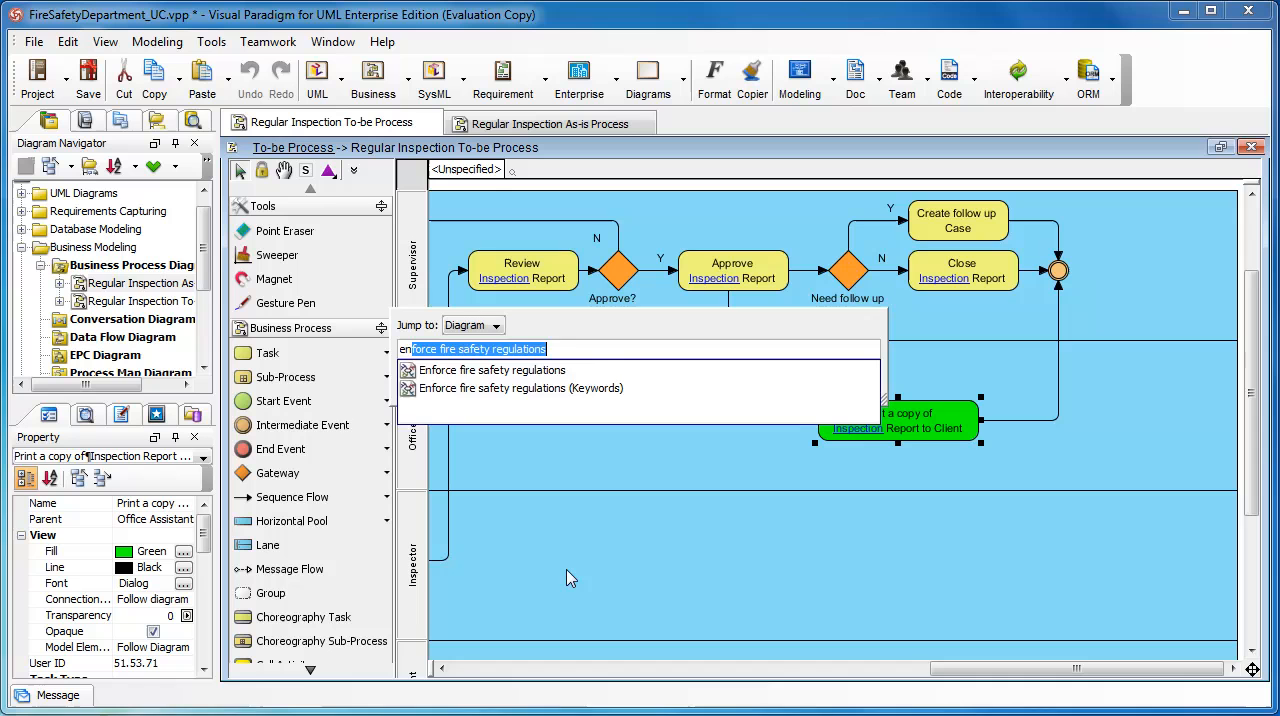